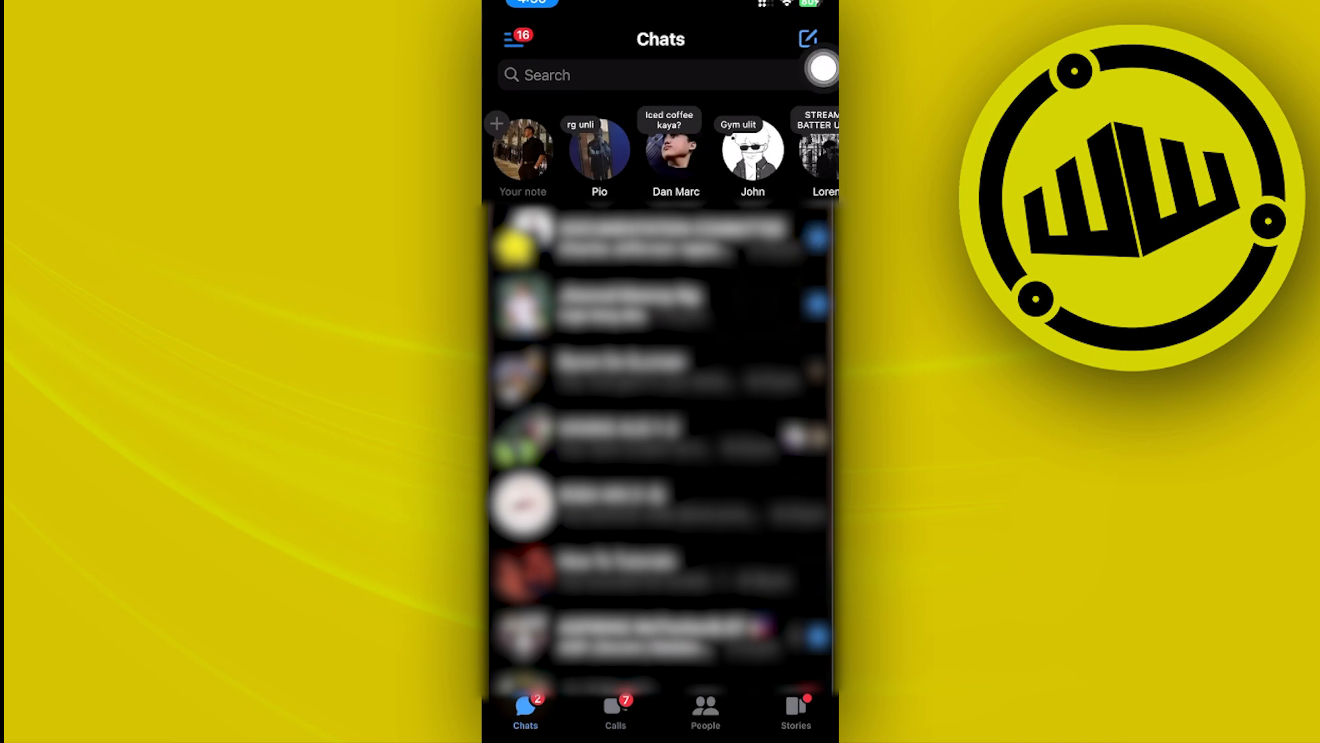
Start a new message from Chats so suggested contacts and Create a new group appear.
left_click(807, 38)
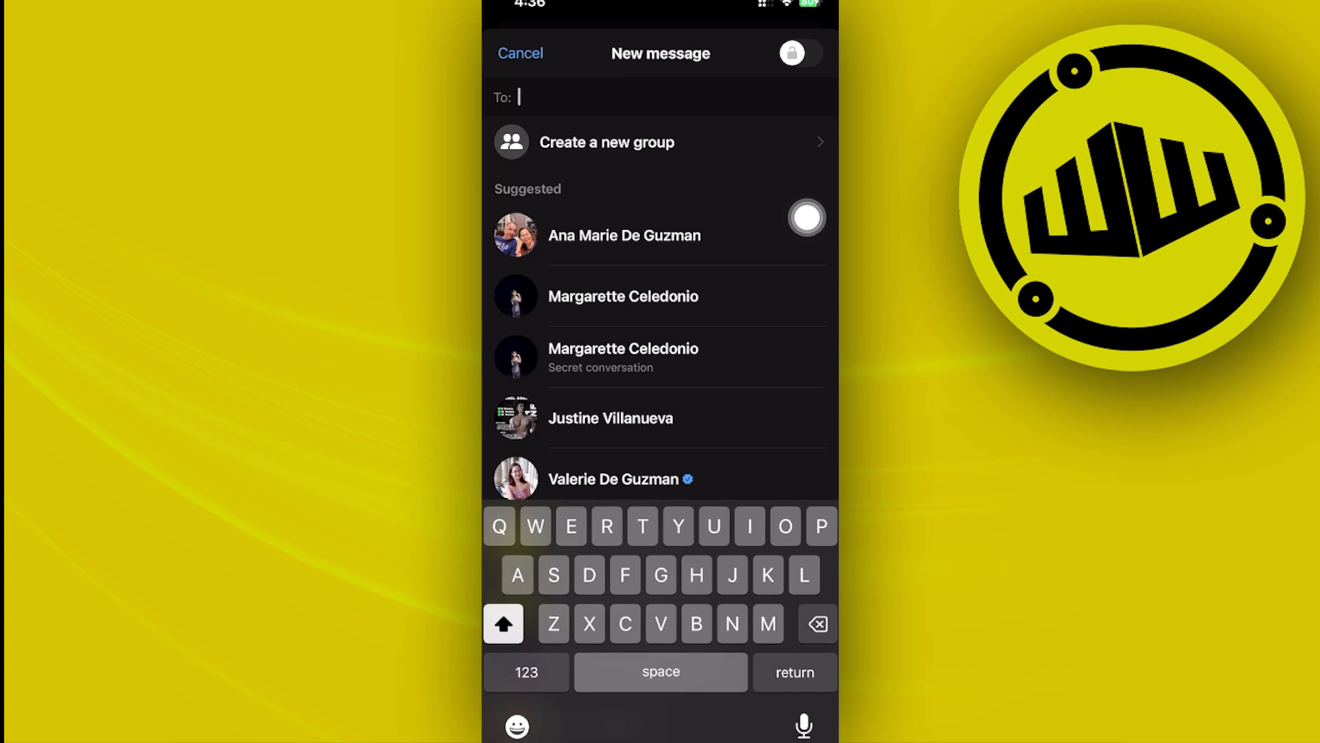
type("Meta Ai")
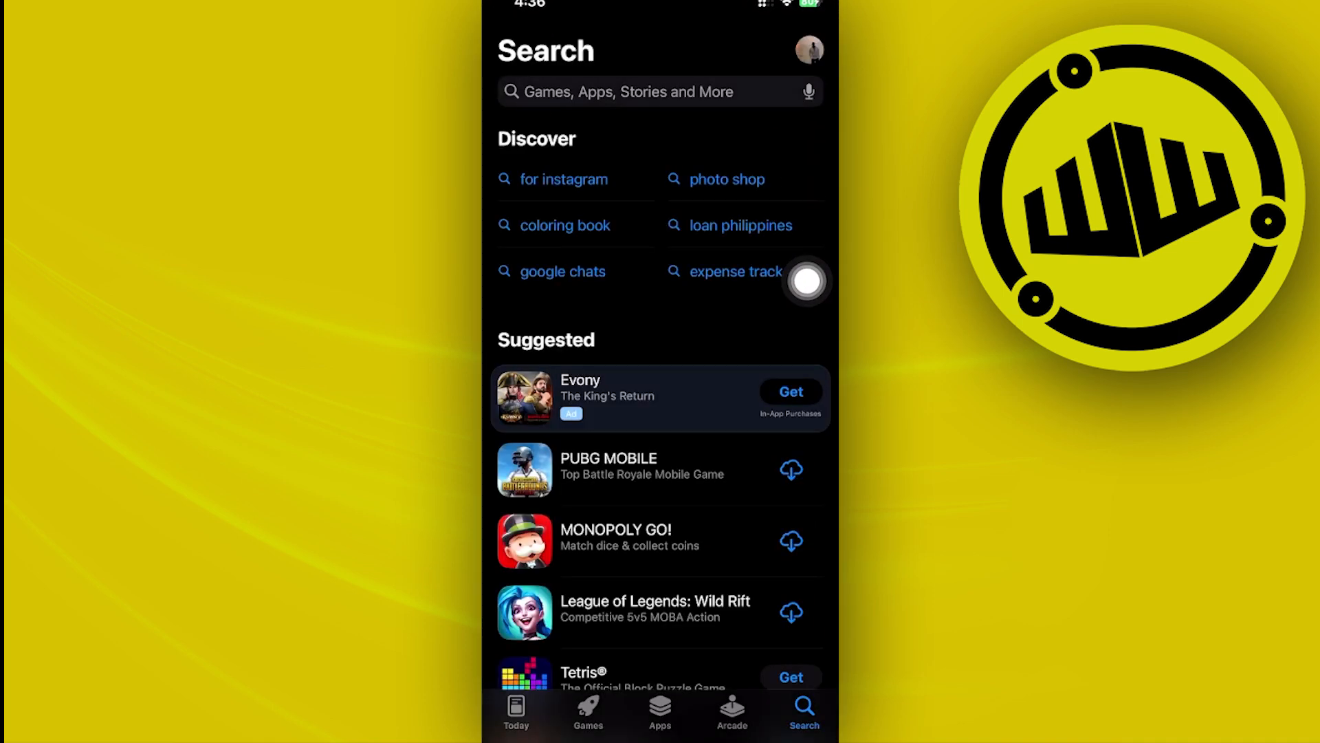
Search "facebook" and return to results listing Facebook and Messenger as installed.
type("f")
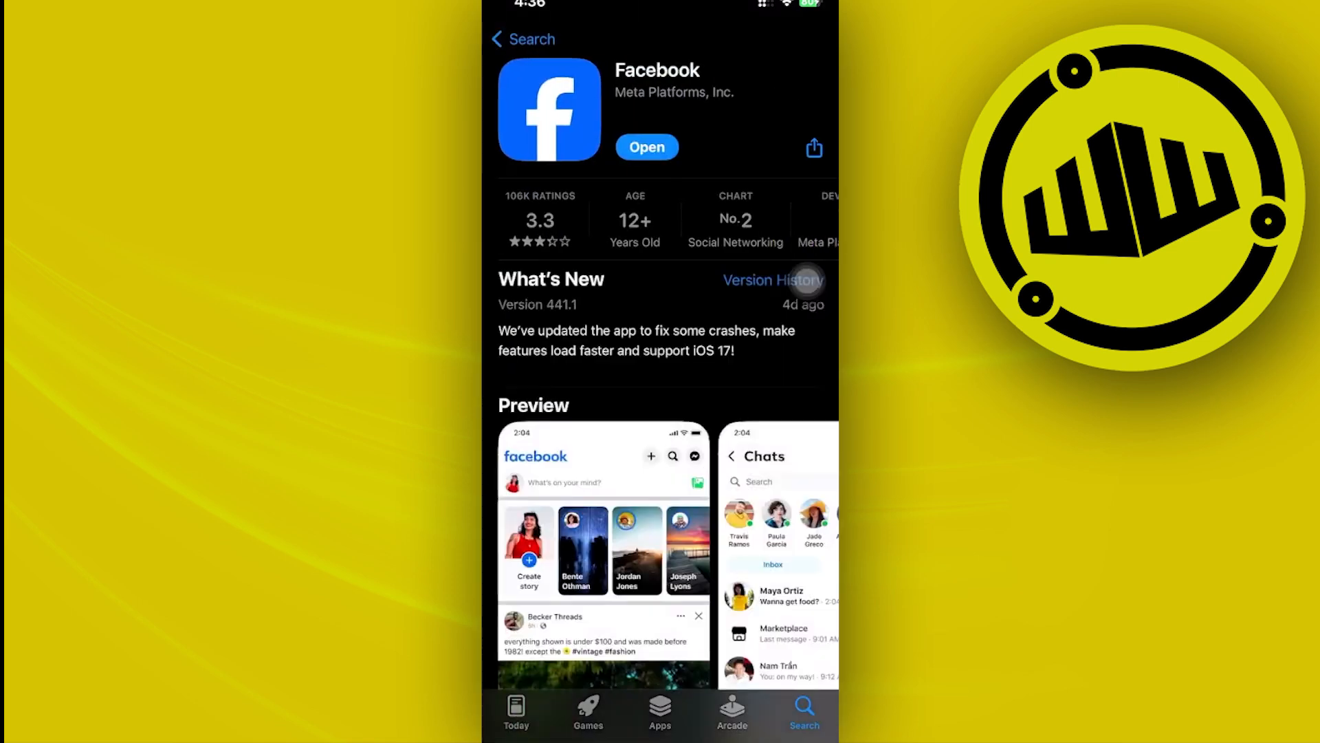
left_click(522, 38)
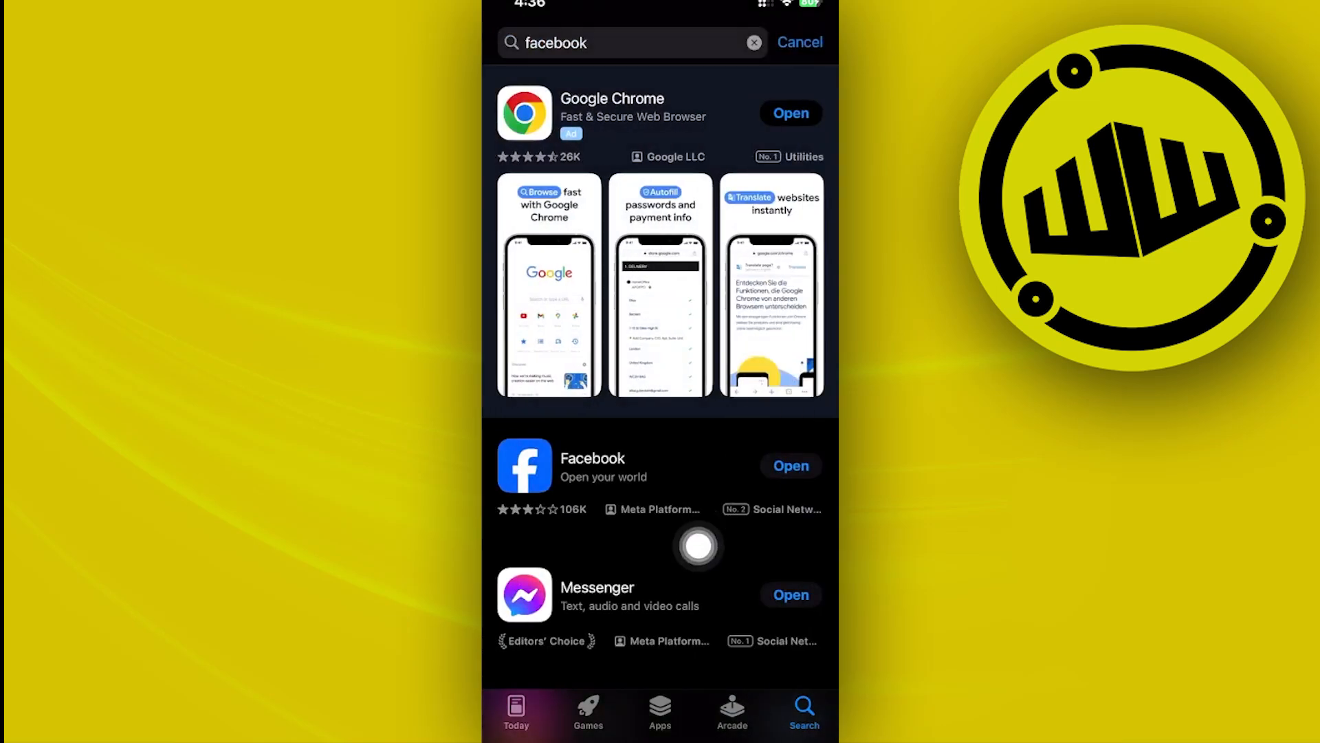